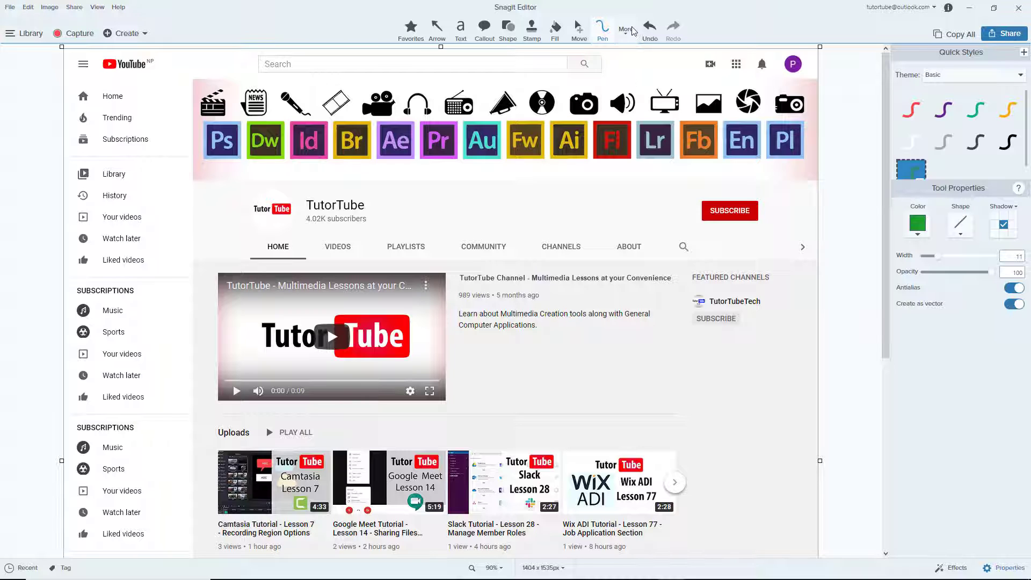
Step: Activate the Highlighter tool from the More tools list
click(625, 28)
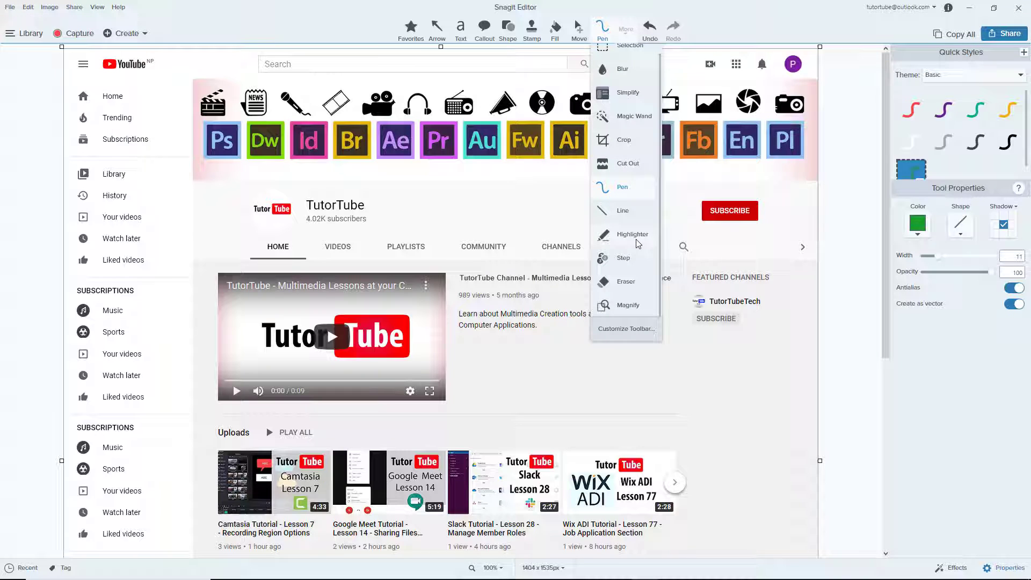
mouse_move(631, 234)
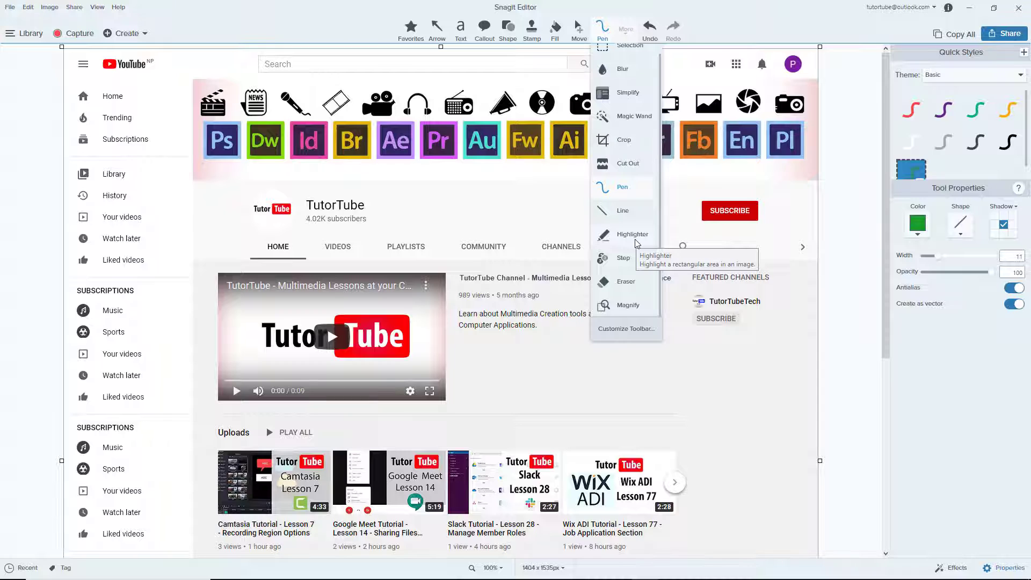
click(631, 234)
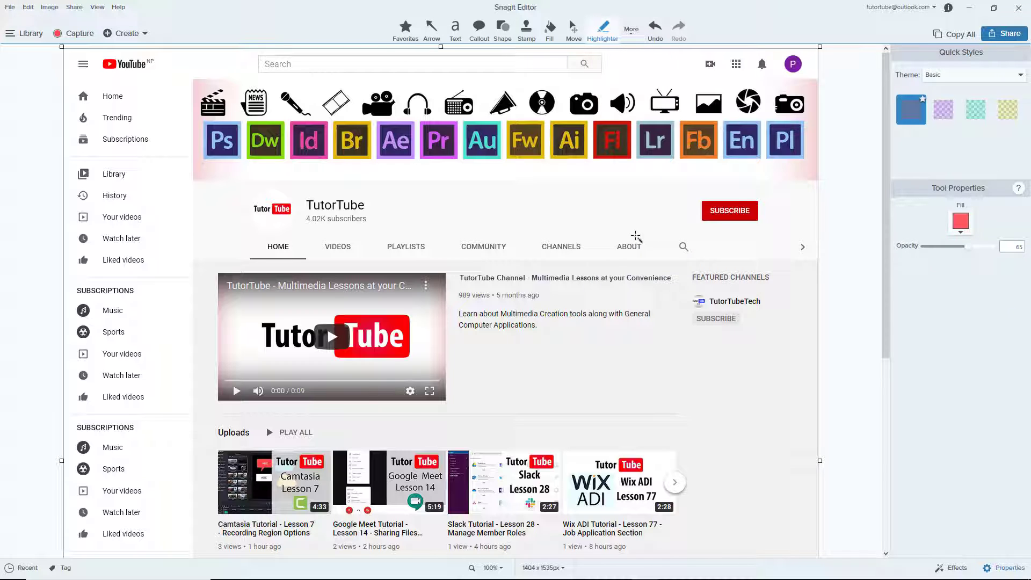
mouse_move(1009, 110)
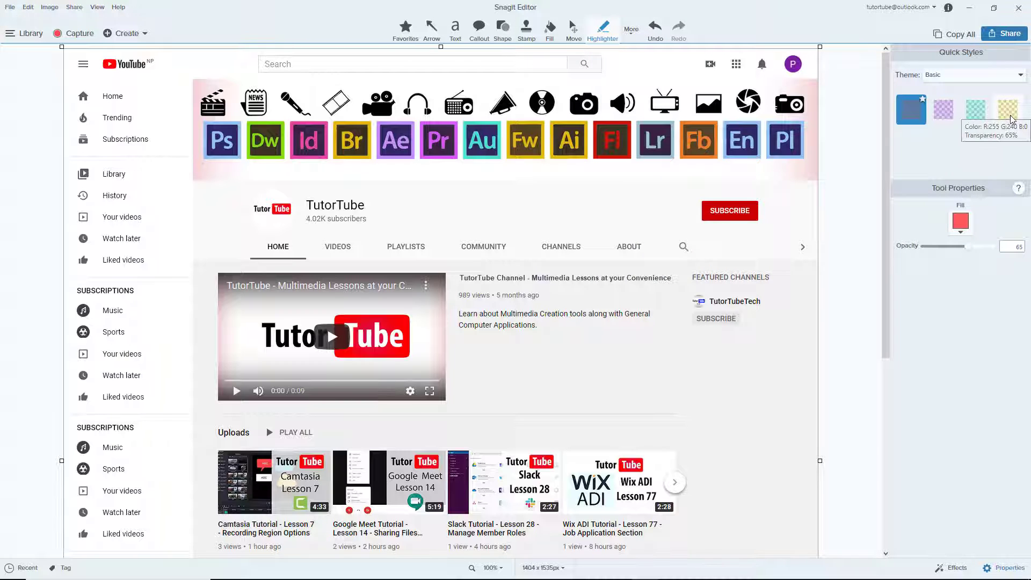
Step: Choose the yellow Quick Style and highlight the CHANNELS and ABOUT tabs in yellow
click(1007, 110)
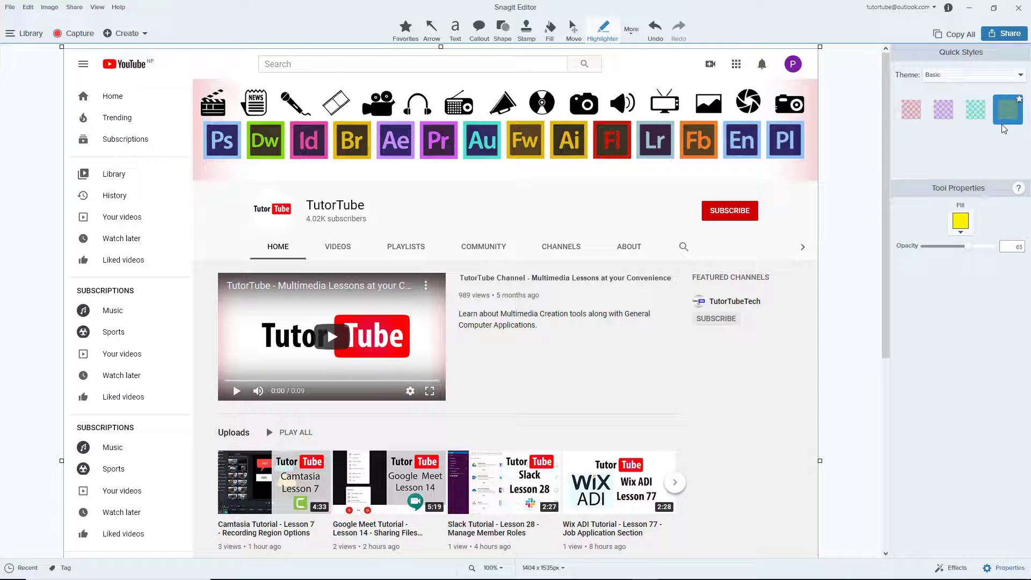
click(491, 567)
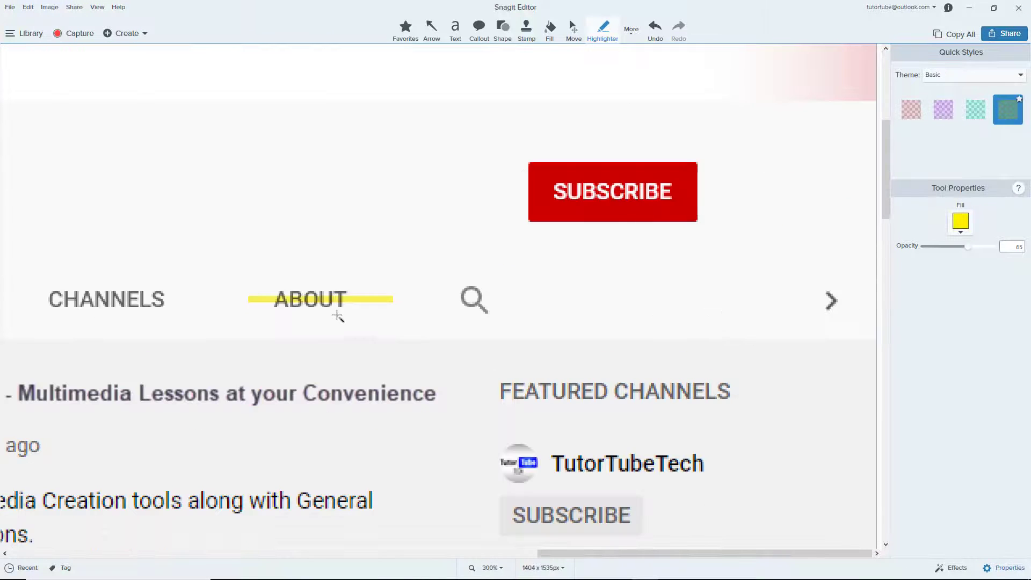
click(321, 299)
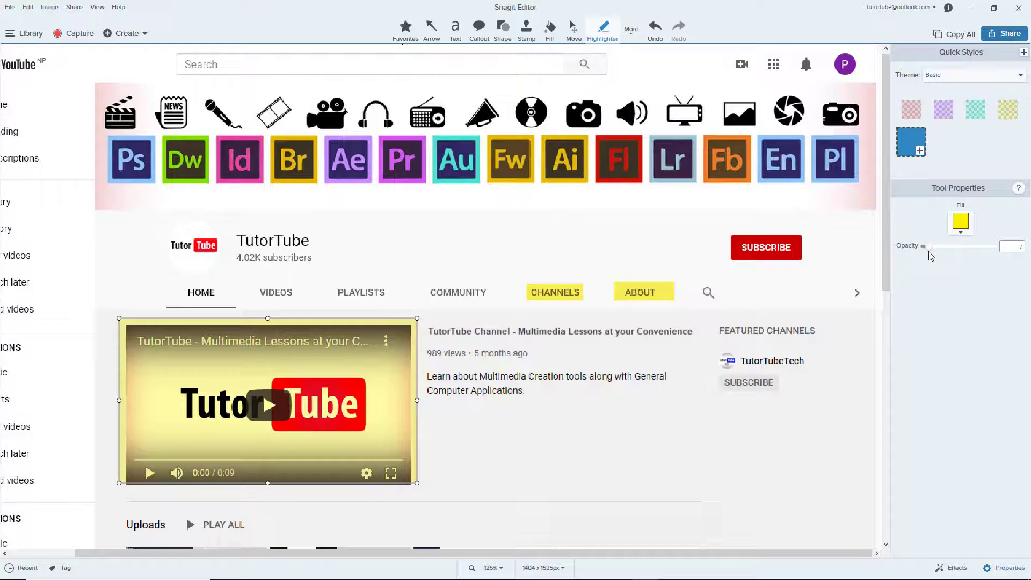
Step: Lower the video highlight's opacity to about 23 and recolour its fill to pink
drag(926, 245, 941, 246)
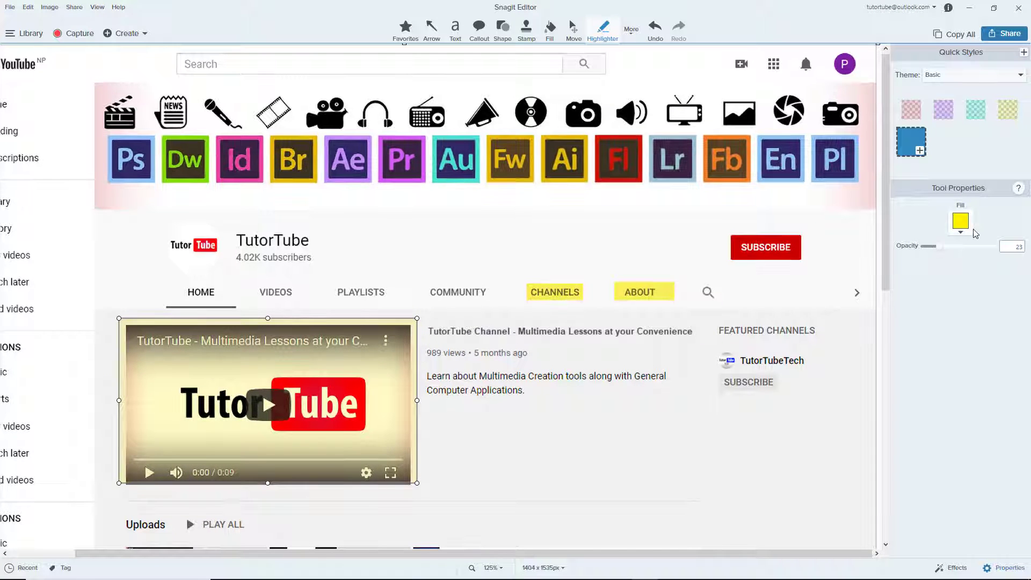
click(959, 222)
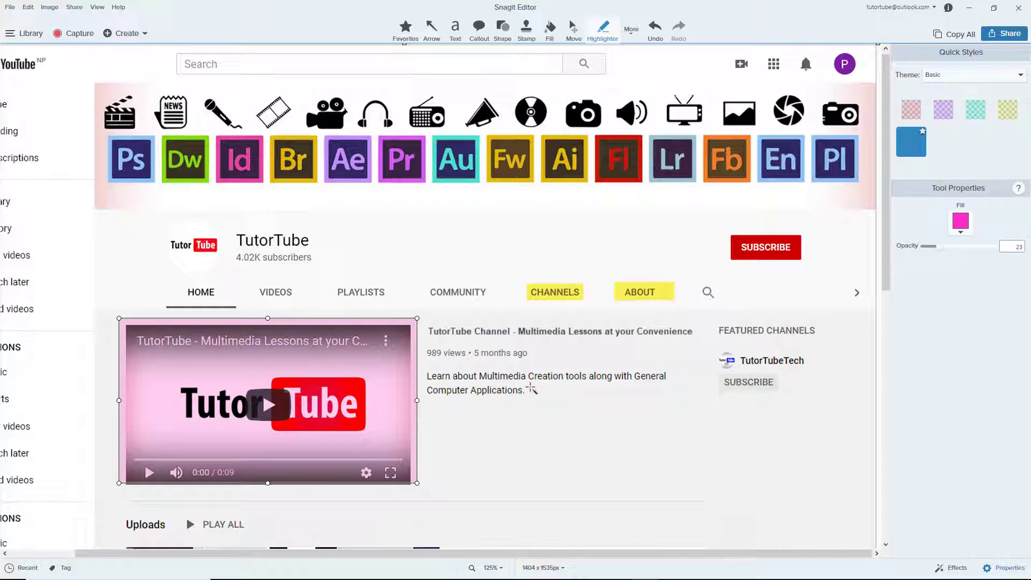
Step: Draw overlapping pink highlights covering FEATURED CHANNELS and the area from ABOUT to featured channels
drag(530, 388, 710, 483)
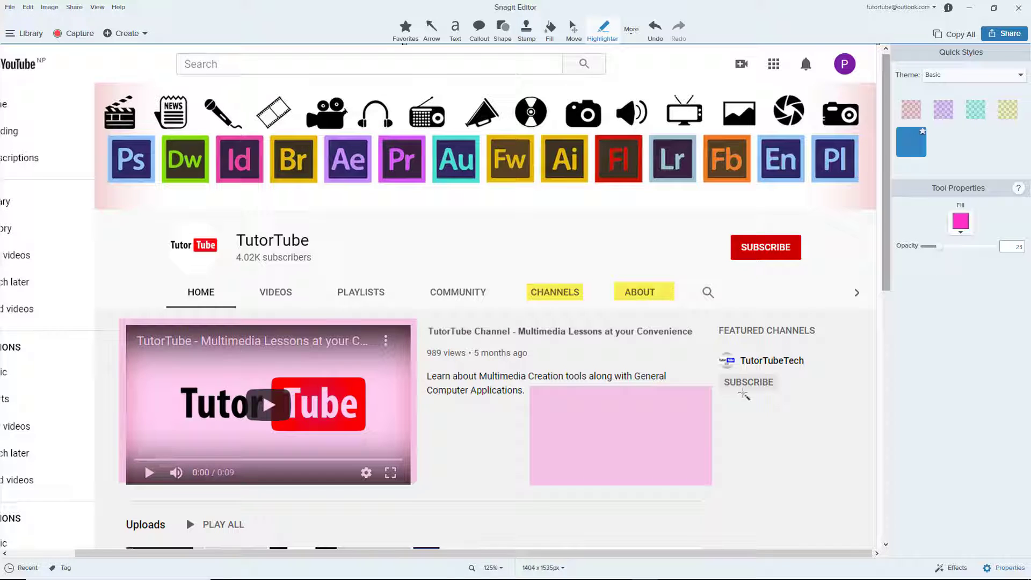
drag(619, 433, 599, 412)
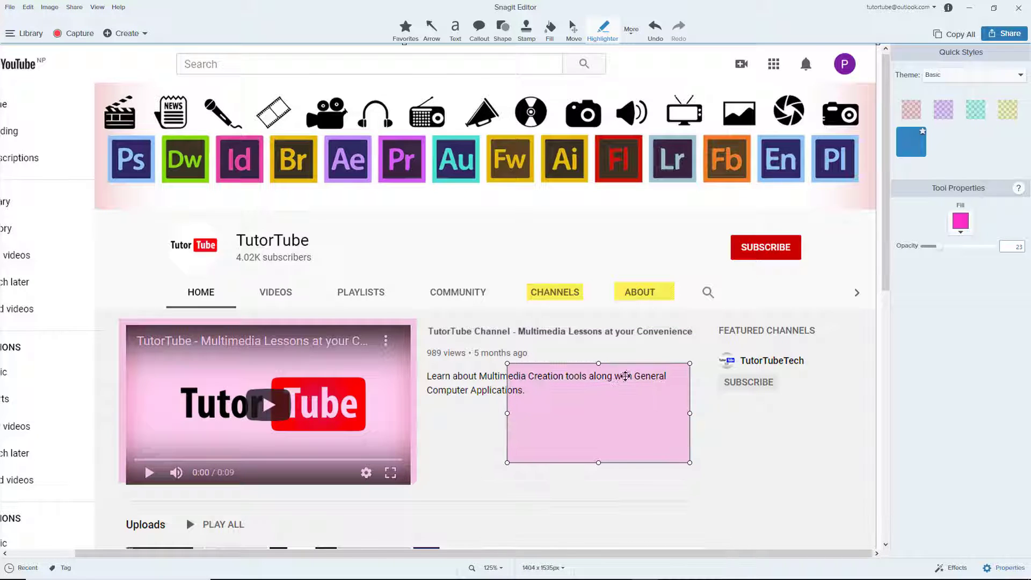
drag(598, 415, 757, 372)
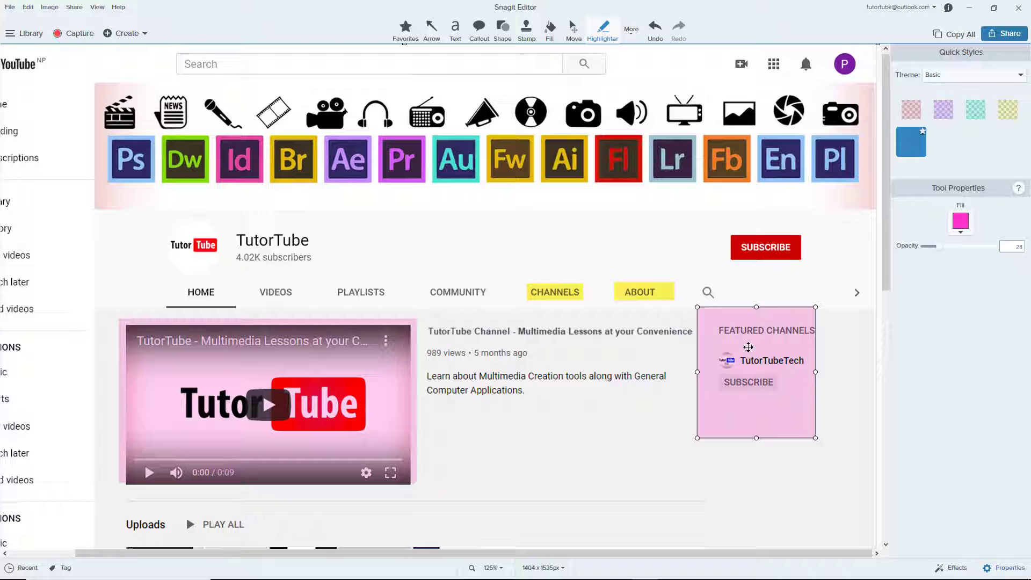
drag(815, 437, 840, 465)
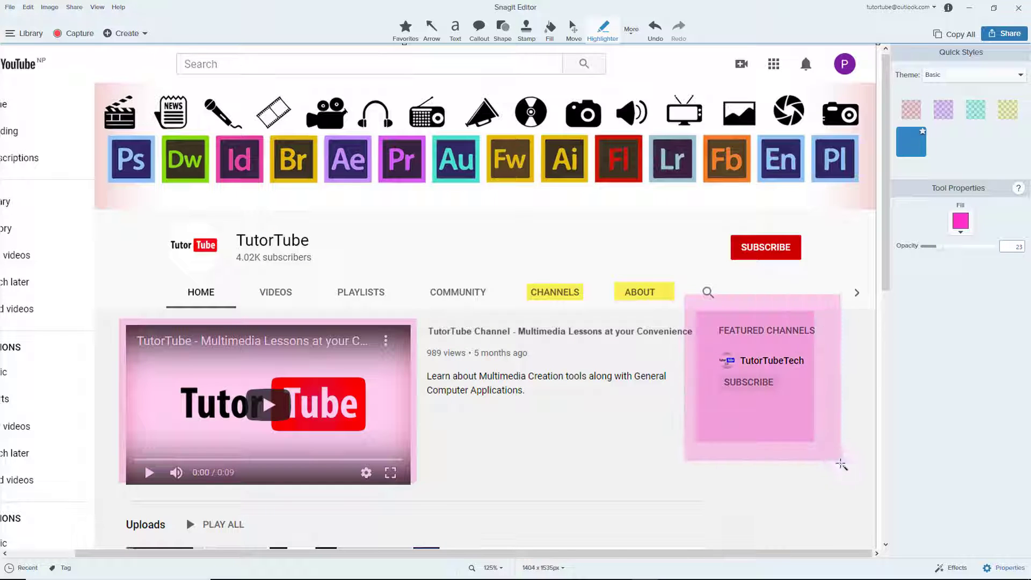
drag(842, 465, 855, 522)
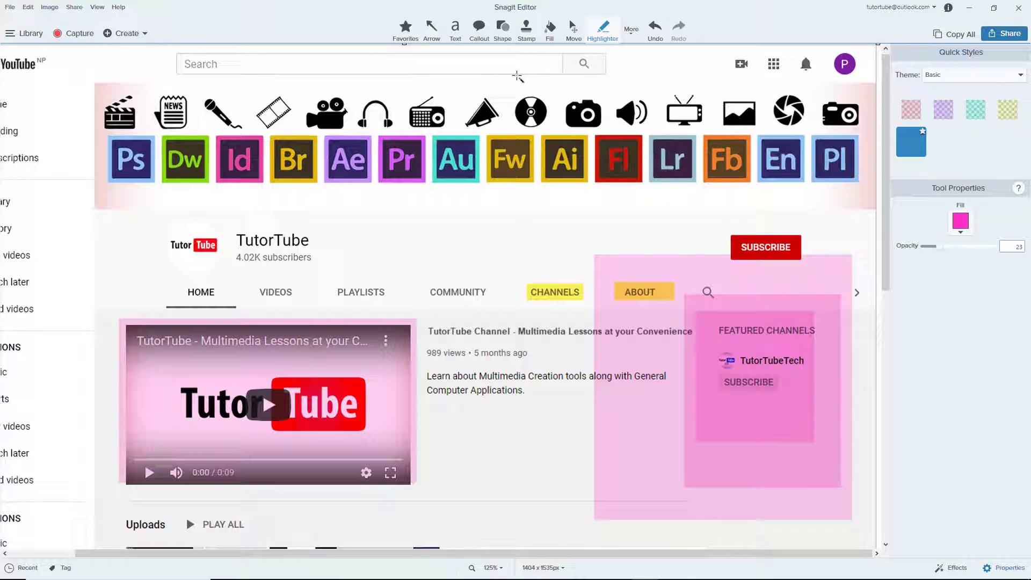
Step: Switch the Quick Styles theme to Urban
click(973, 74)
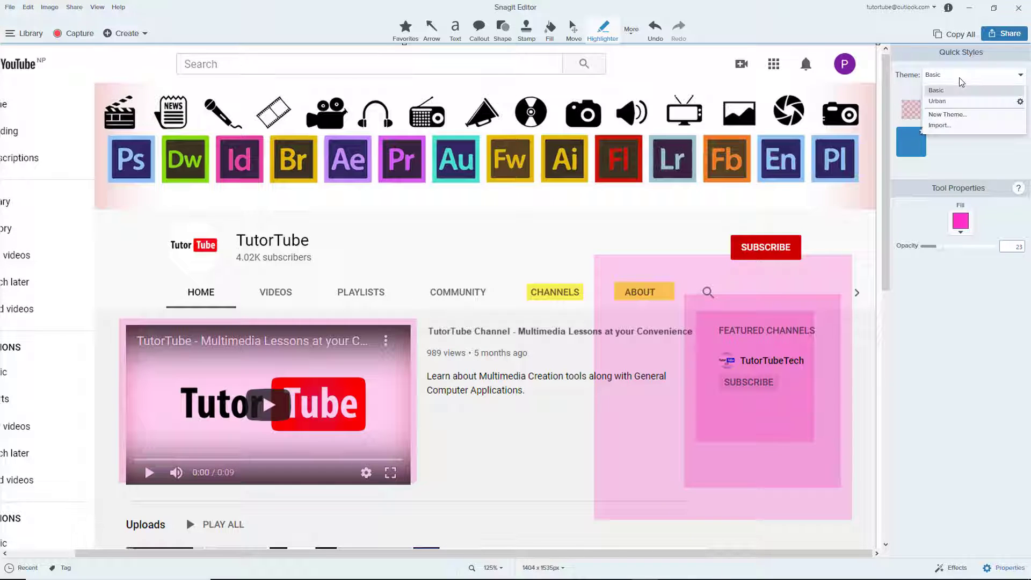
click(936, 101)
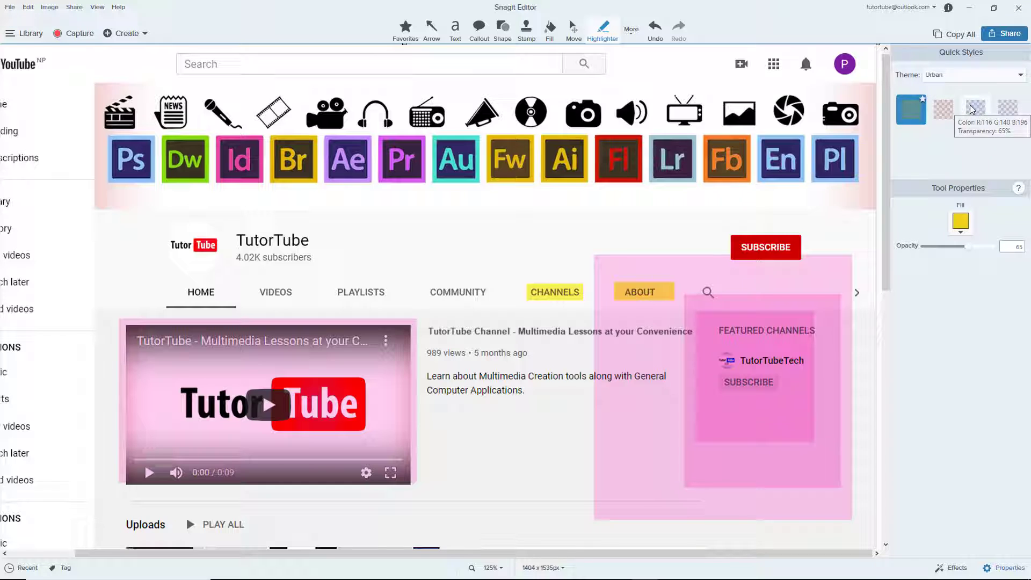